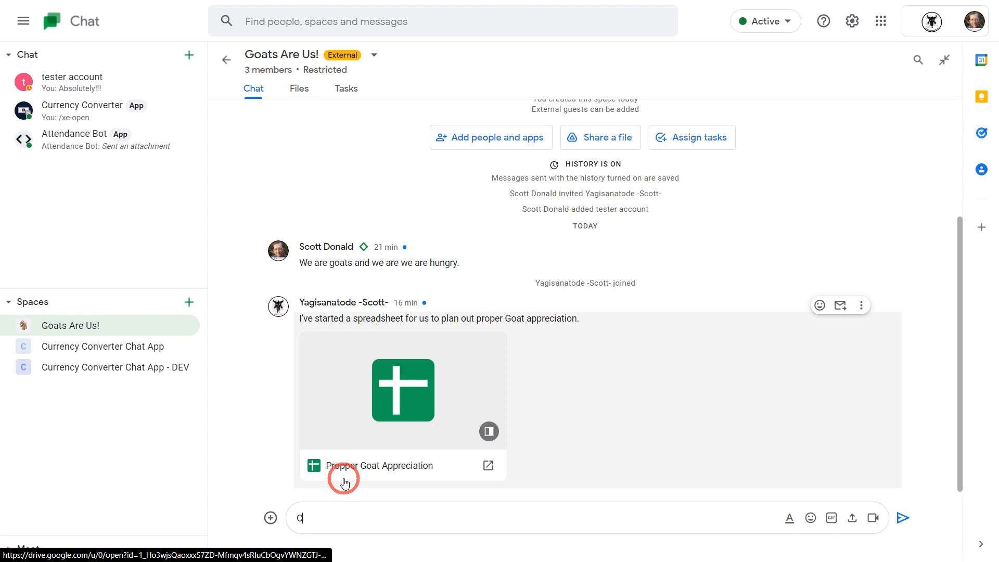
Send the reply about the spreadsheet, view Goats Are Us tasks, and assign the new task
{"action": "type", "text": "ool. I will check it out!"}
{"action": "key", "text": "Return"}
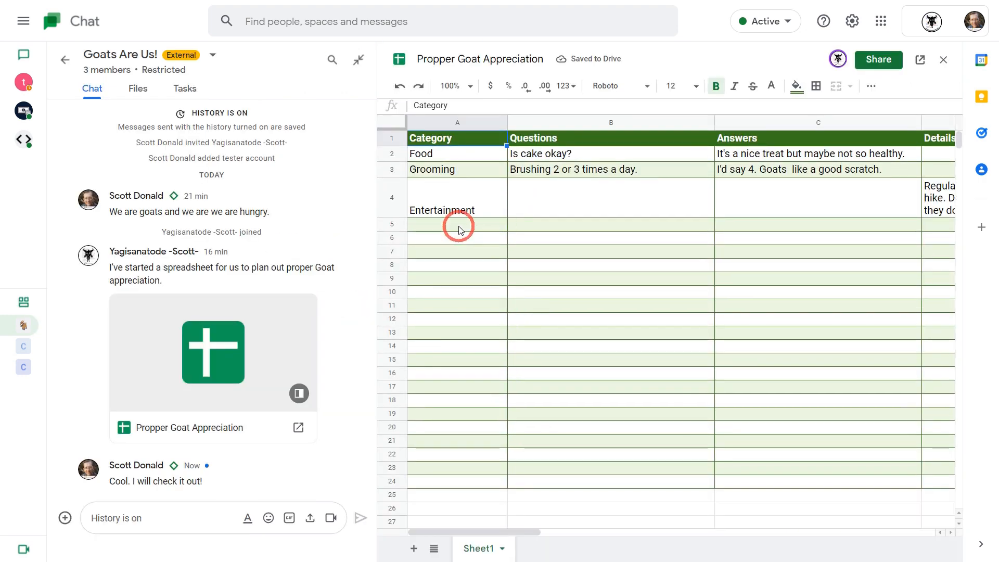
{"action": "type", "text": "Food"}
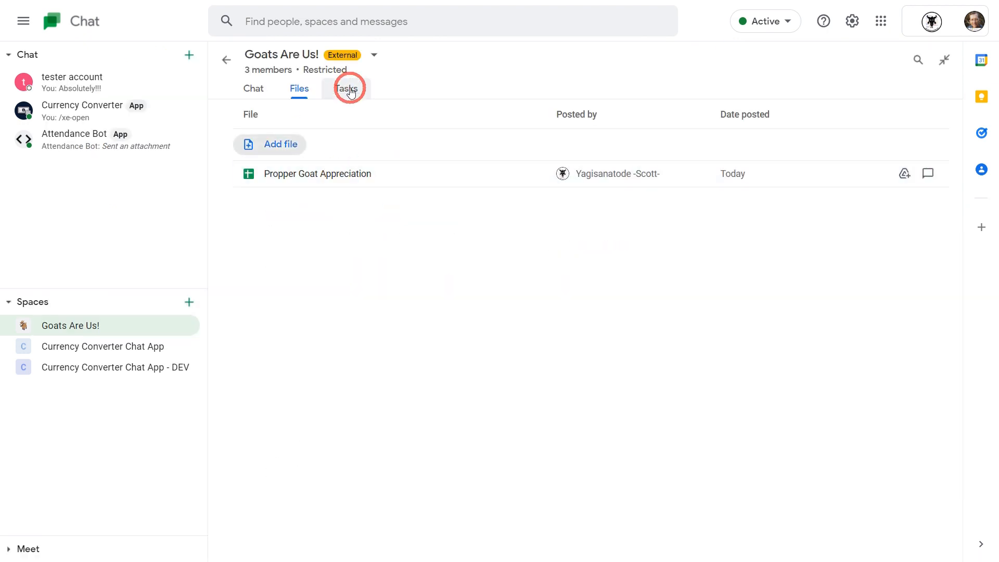
{"action": "left_click", "coordinate": [347, 88]}
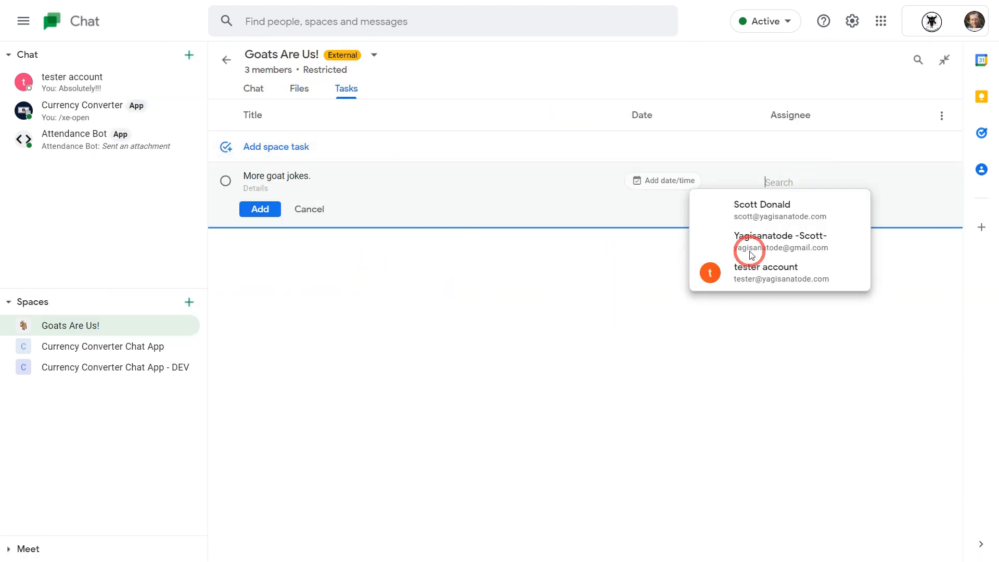
{"action": "left_click", "coordinate": [765, 273]}
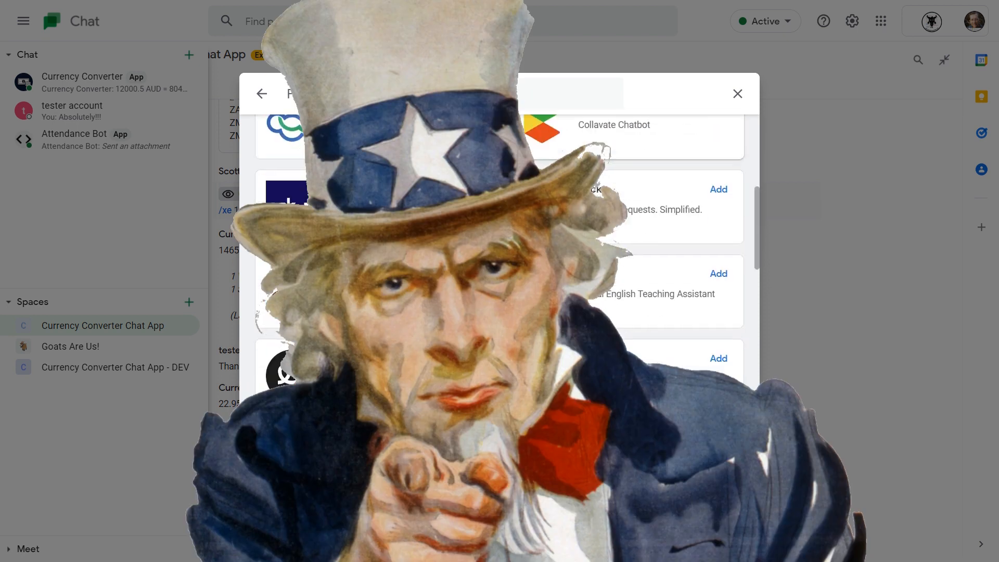
Advance the slides from 'Respond to messages' to 'Form generation with private dialogs'
{"action": "left_click", "coordinate": [737, 471]}
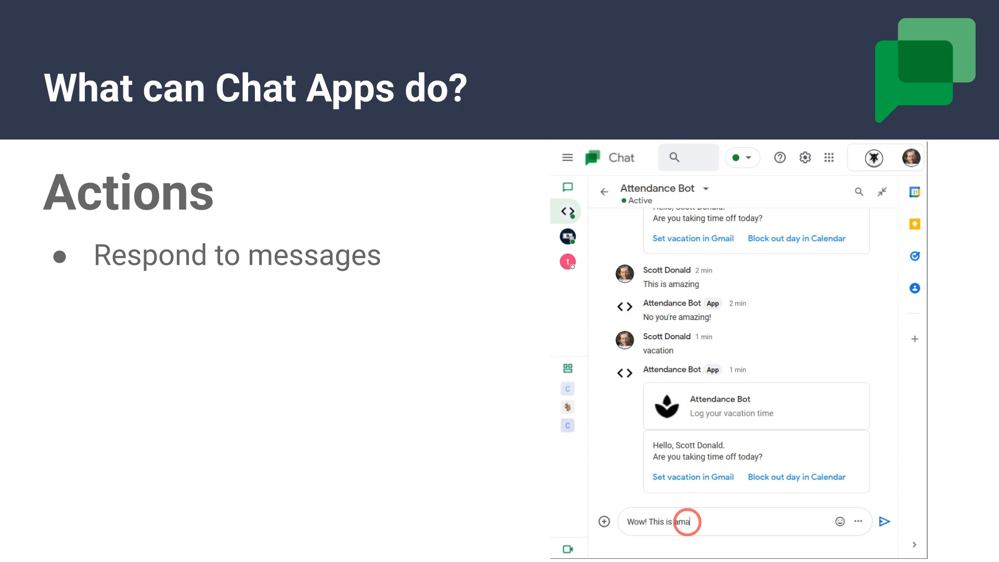
{"action": "left_click", "coordinate": [884, 522]}
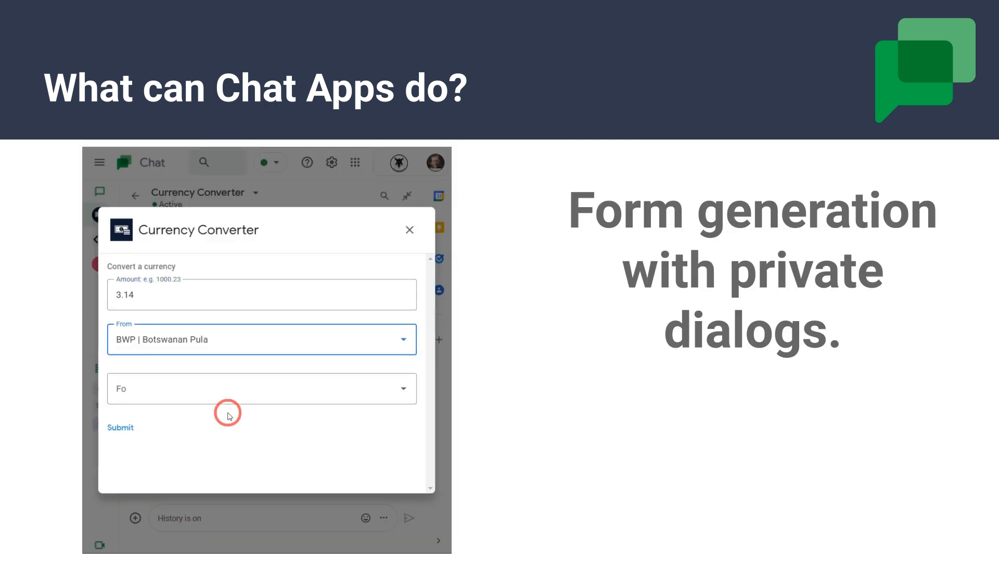
{"action": "left_click", "coordinate": [261, 389]}
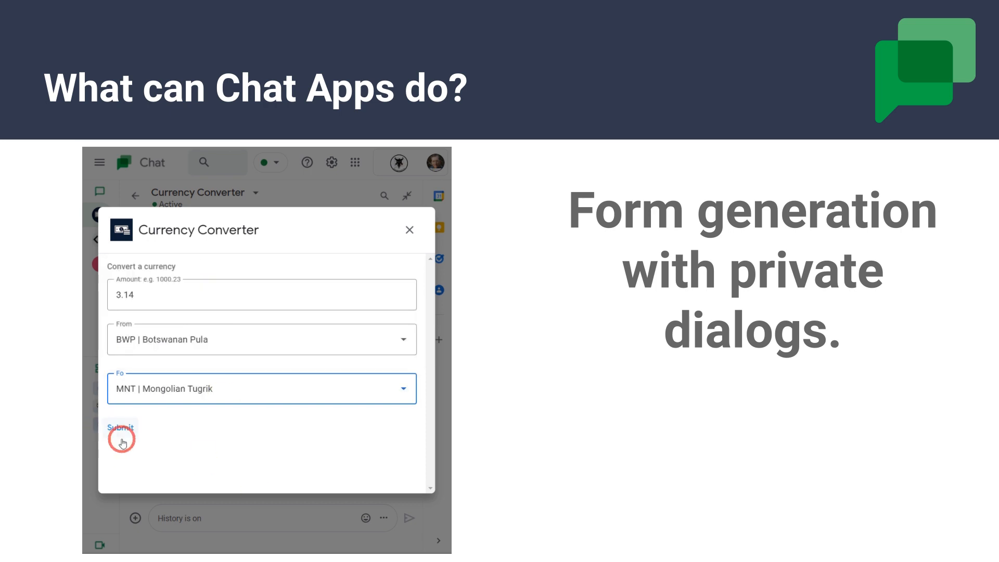
{"action": "left_click", "coordinate": [121, 428]}
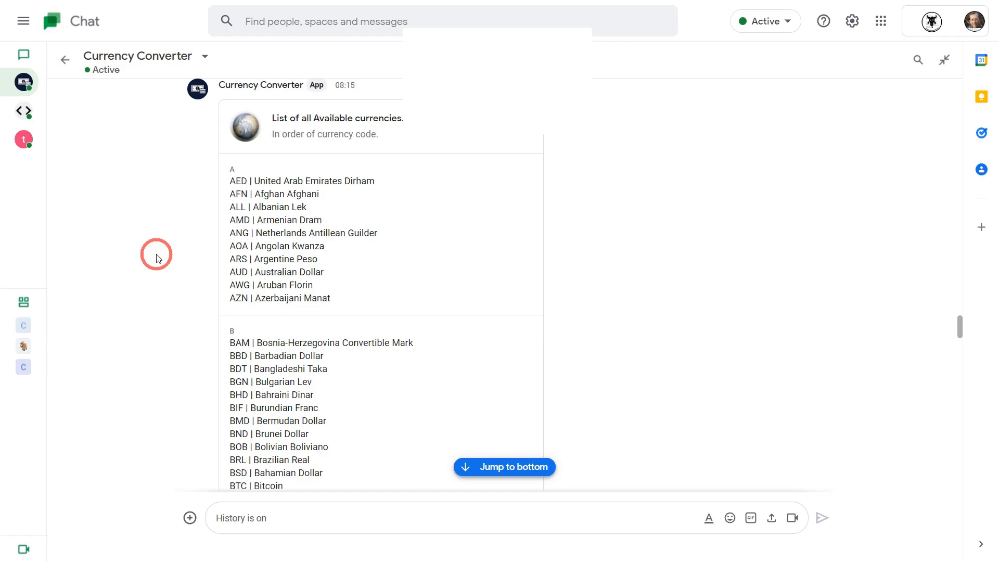
{"action": "mouse_move", "coordinate": [156, 208]}
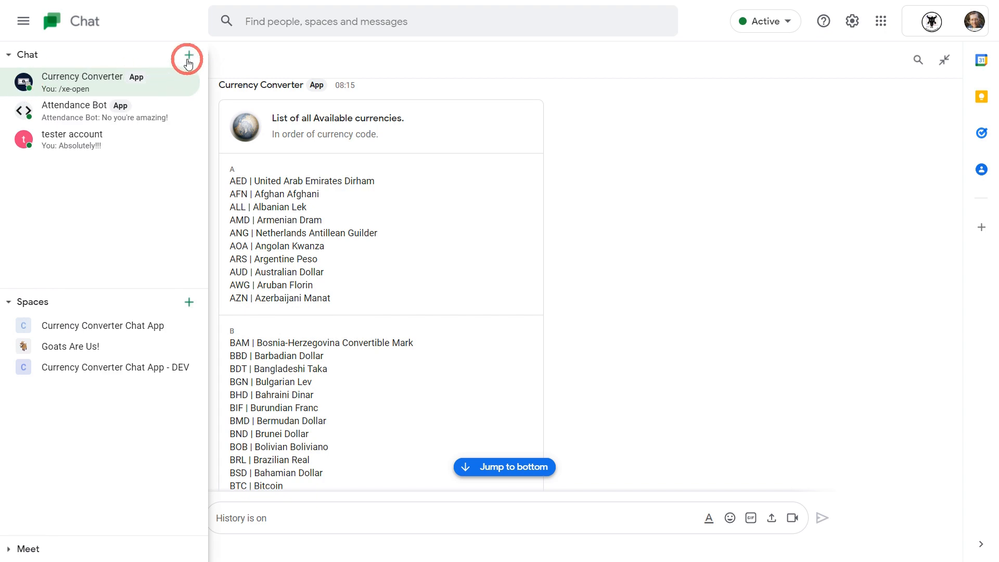
Open a direct chat with Currency Converter, then find it among apps for Goats Are Us
{"action": "left_click", "coordinate": [187, 57]}
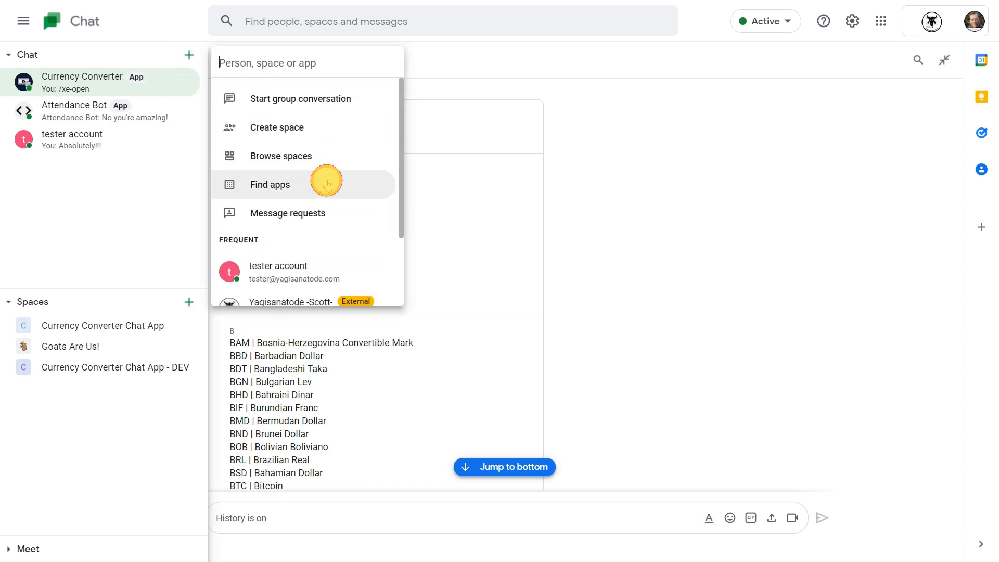
{"action": "left_click", "coordinate": [270, 185]}
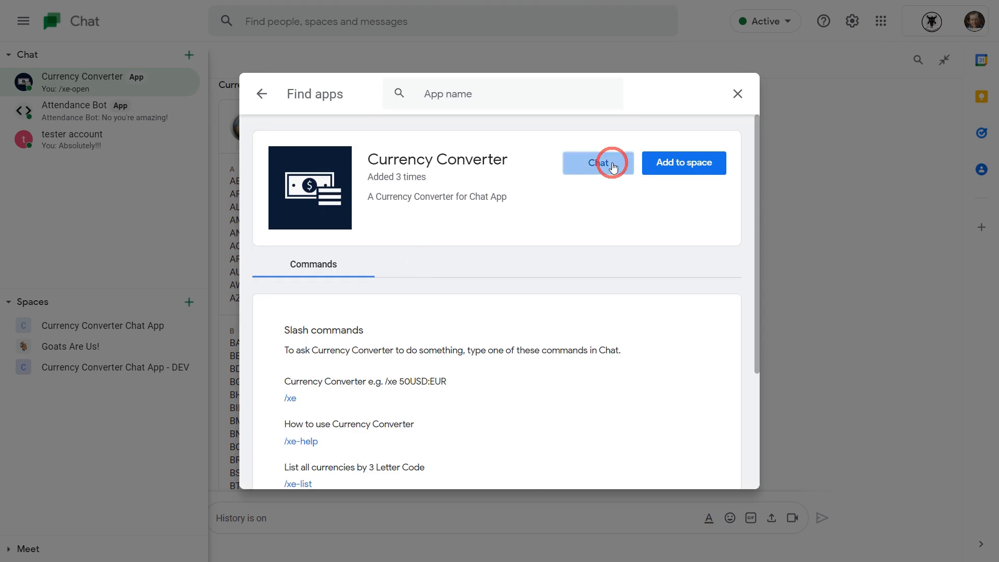
{"action": "left_click", "coordinate": [598, 162]}
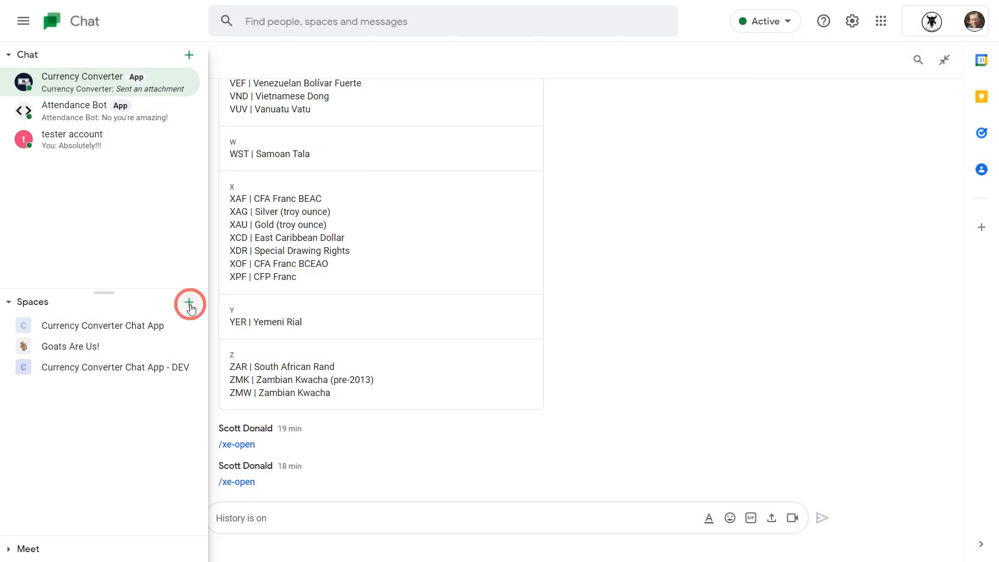
{"action": "left_click", "coordinate": [190, 304]}
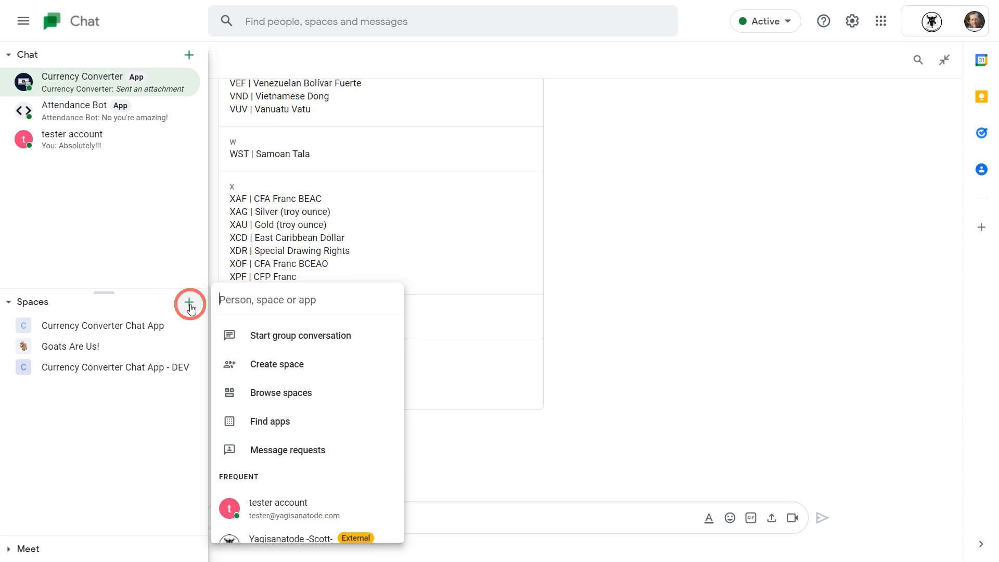
{"action": "mouse_move", "coordinate": [326, 425]}
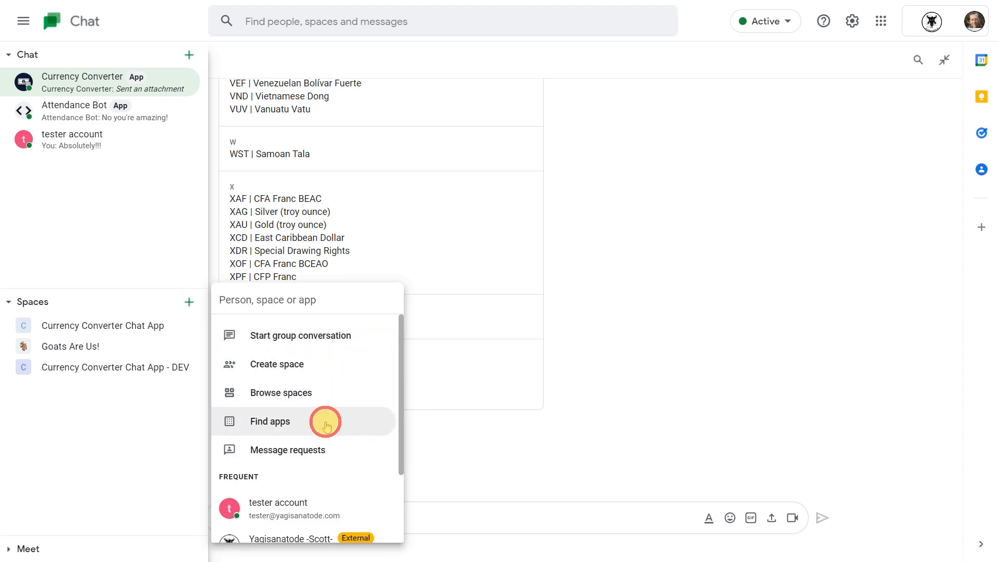
{"action": "left_click", "coordinate": [270, 421]}
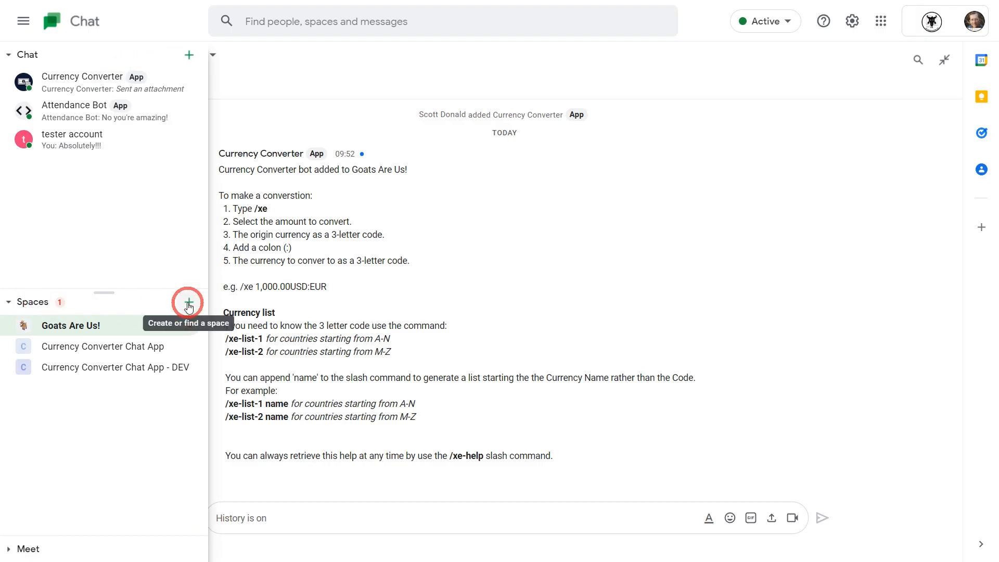
Create a new space named Moneyzzz and add Currency Converter to it
{"action": "left_click", "coordinate": [188, 302]}
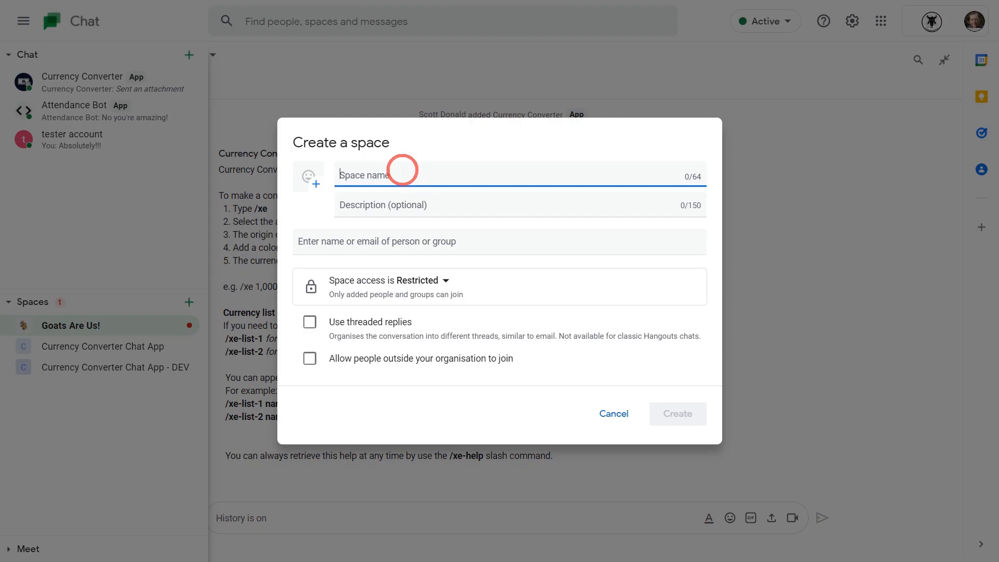
{"action": "left_click", "coordinate": [308, 176]}
{"action": "type", "text": "Moneyzzz"}
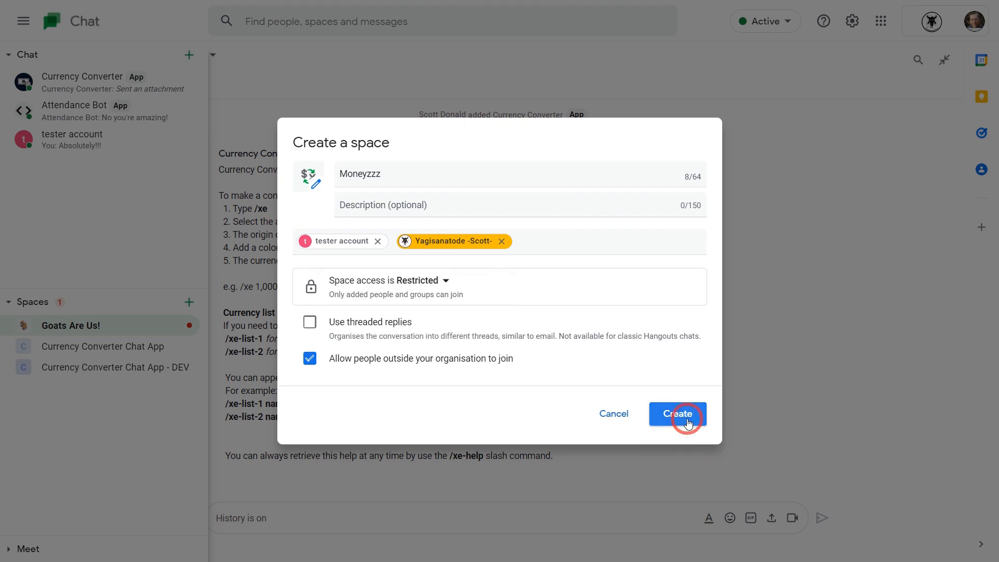
{"action": "left_click", "coordinate": [677, 414]}
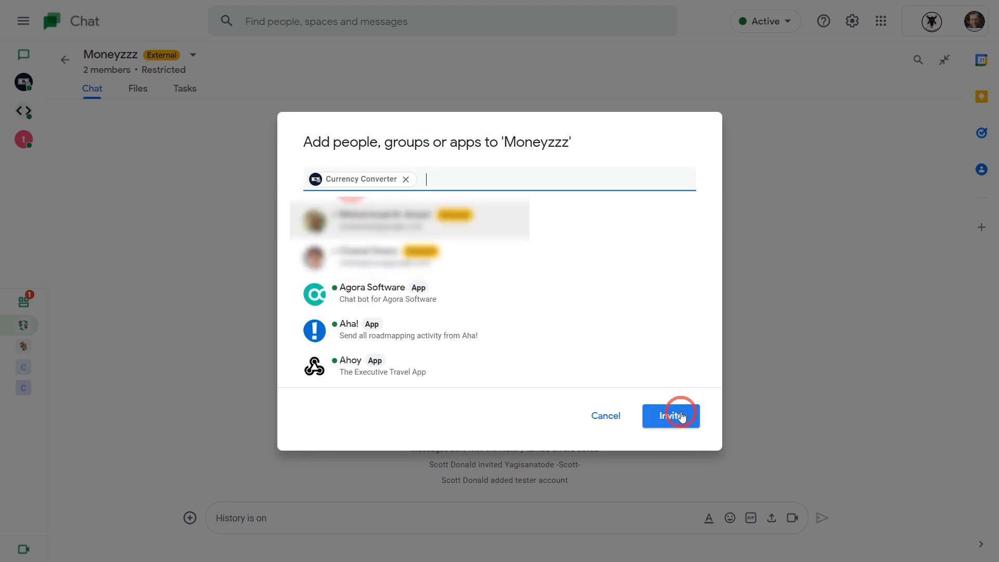
{"action": "left_click", "coordinate": [670, 416]}
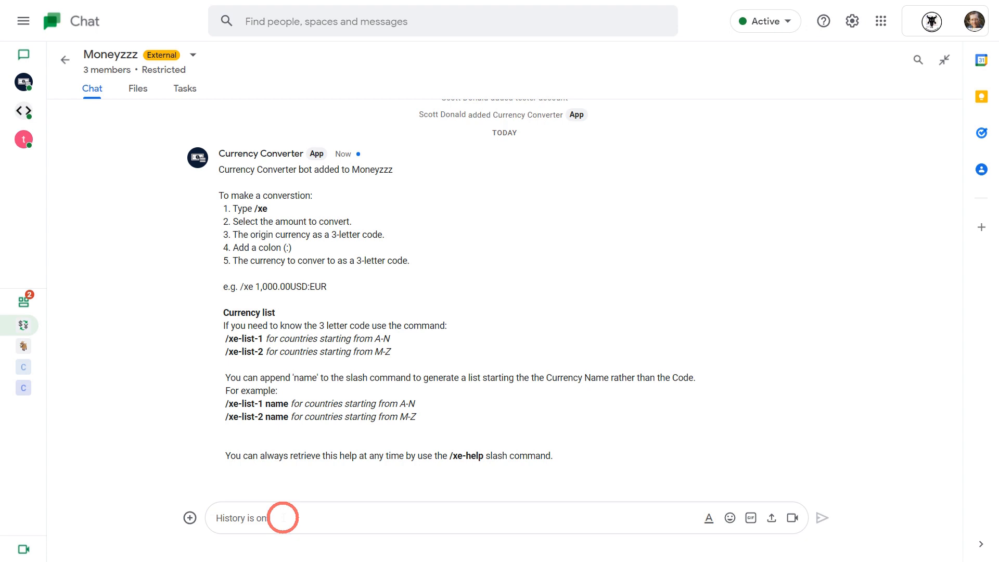
Type /xe in the Moneyzzz message box to list Currency Converter commands
{"action": "type", "text": "/"}
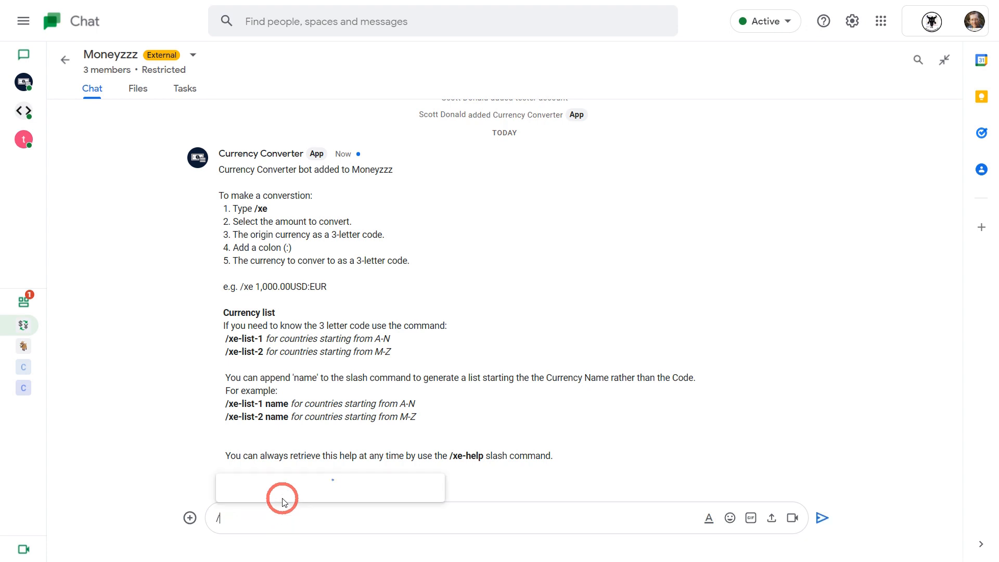
{"action": "type", "text": "xe"}
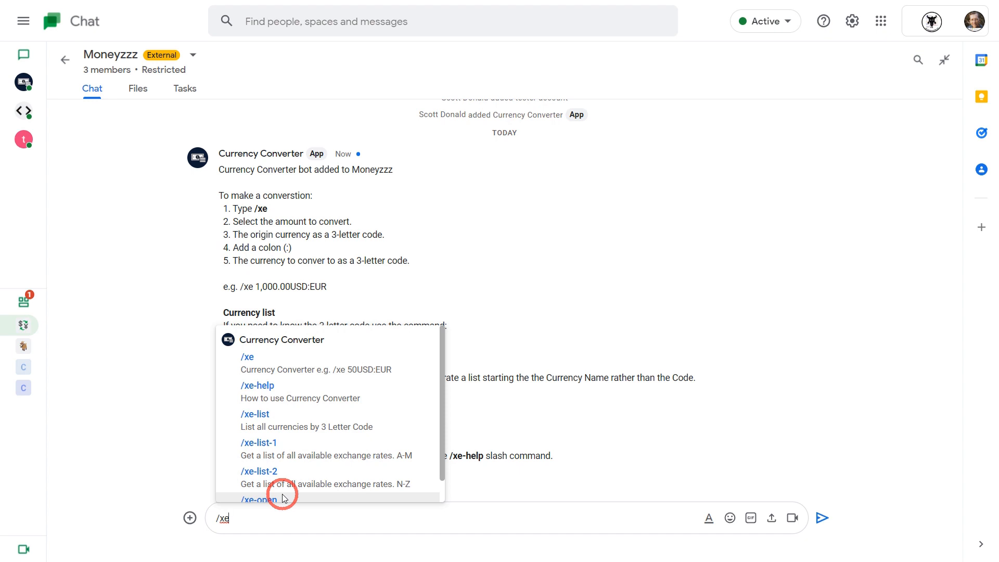
{"action": "mouse_move", "coordinate": [255, 517]}
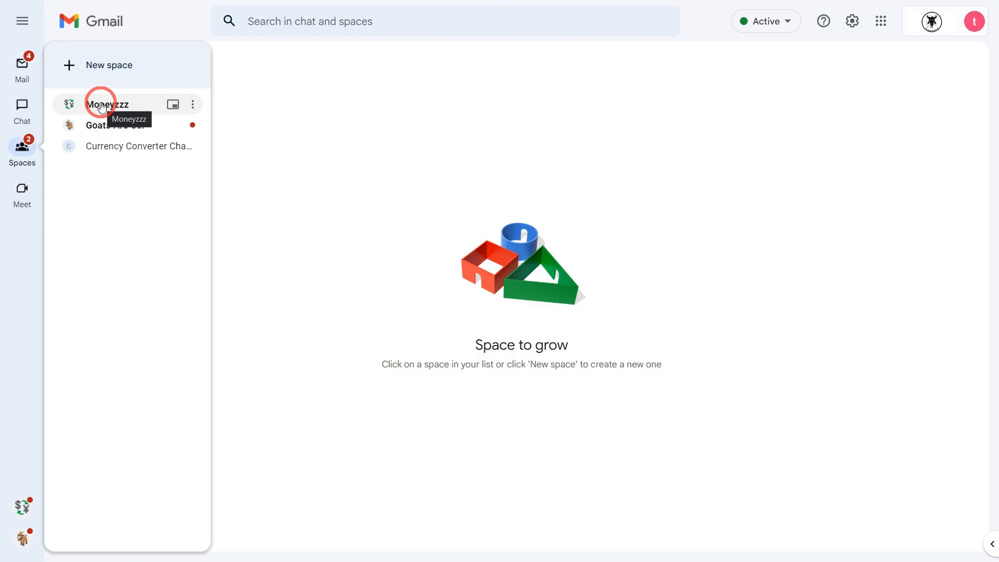
Open Moneyzzz and post /xe-list to show all currency codes
{"action": "left_click", "coordinate": [107, 104]}
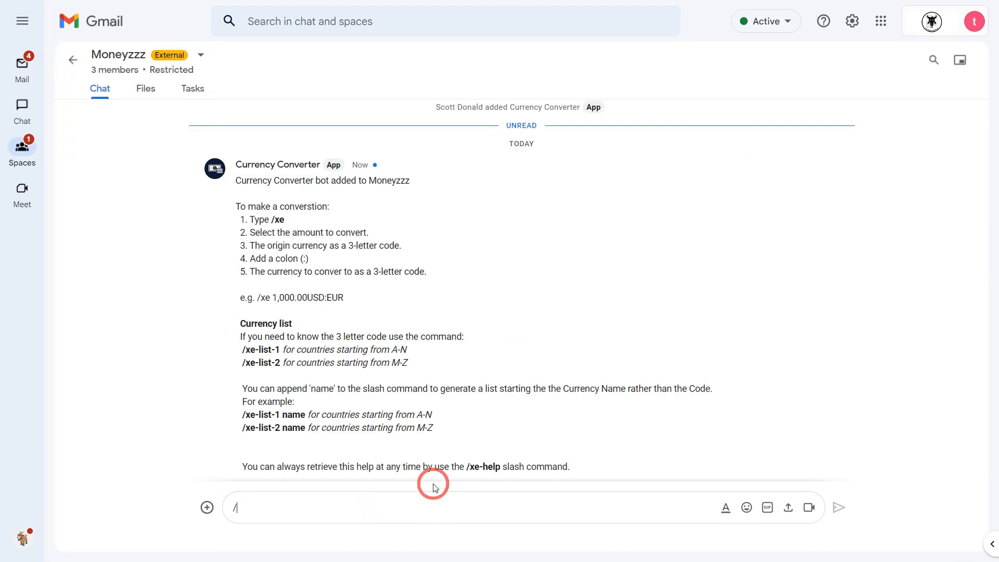
{"action": "type", "text": "xe-list"}
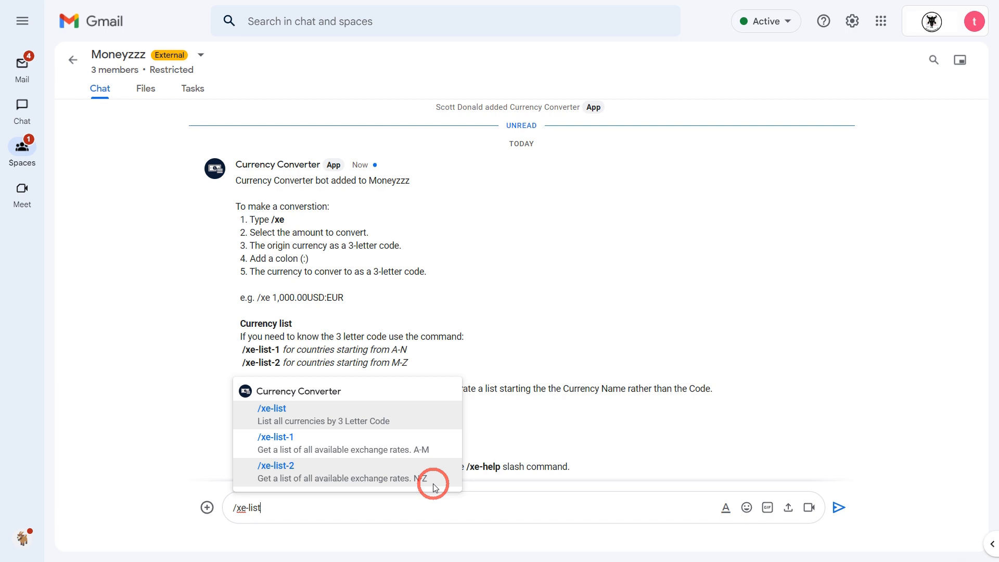
{"action": "left_click", "coordinate": [270, 414]}
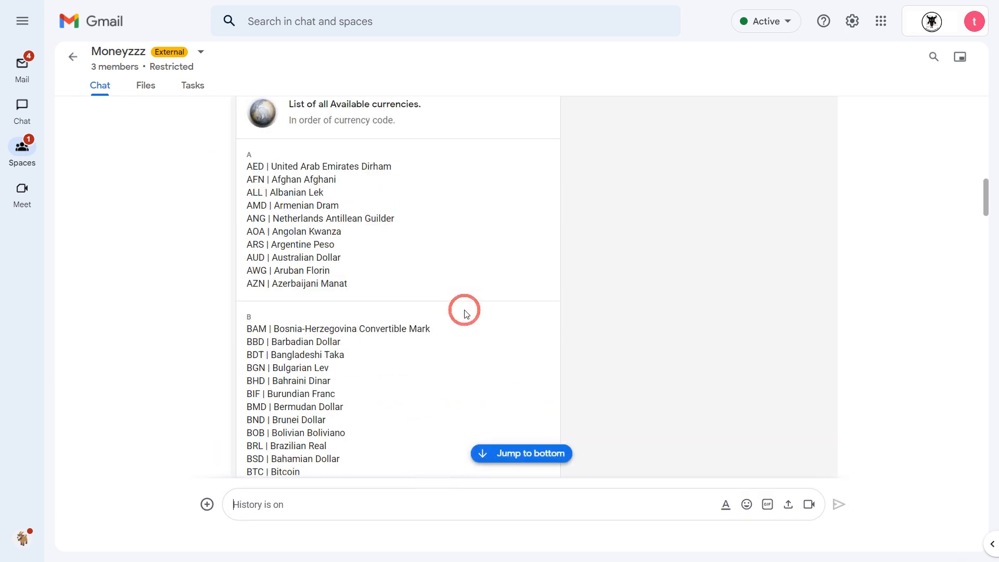
Send the conversion request /xe 1050.99AUD:USD
{"action": "type", "text": "/xe 1050"}
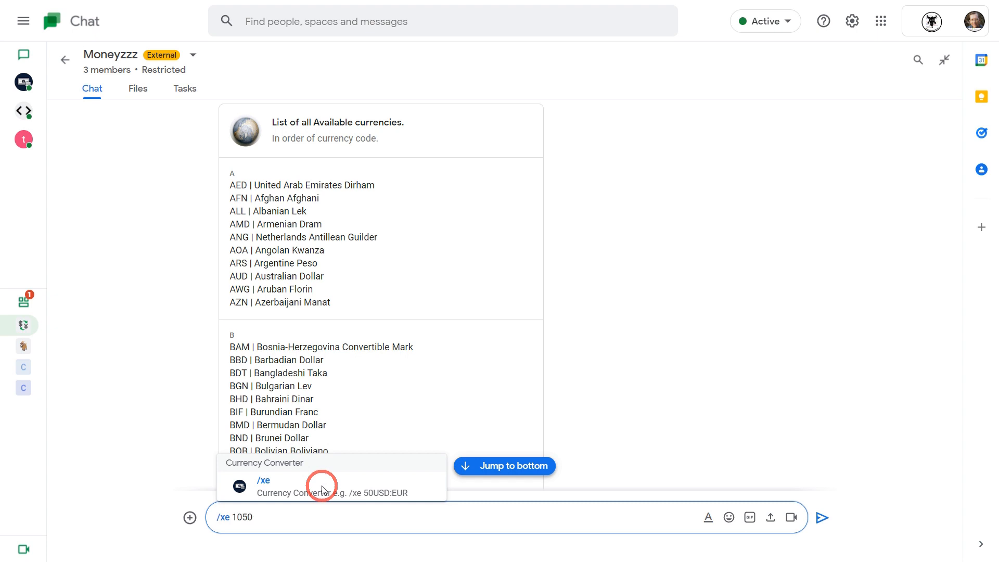
{"action": "type", "text": ".99AUD:U"}
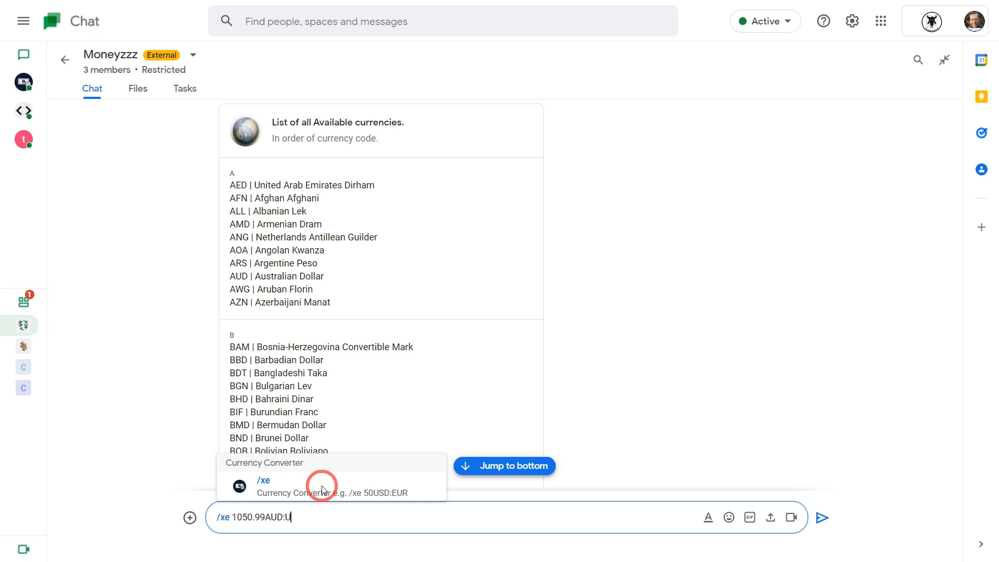
{"action": "key", "text": "Return"}
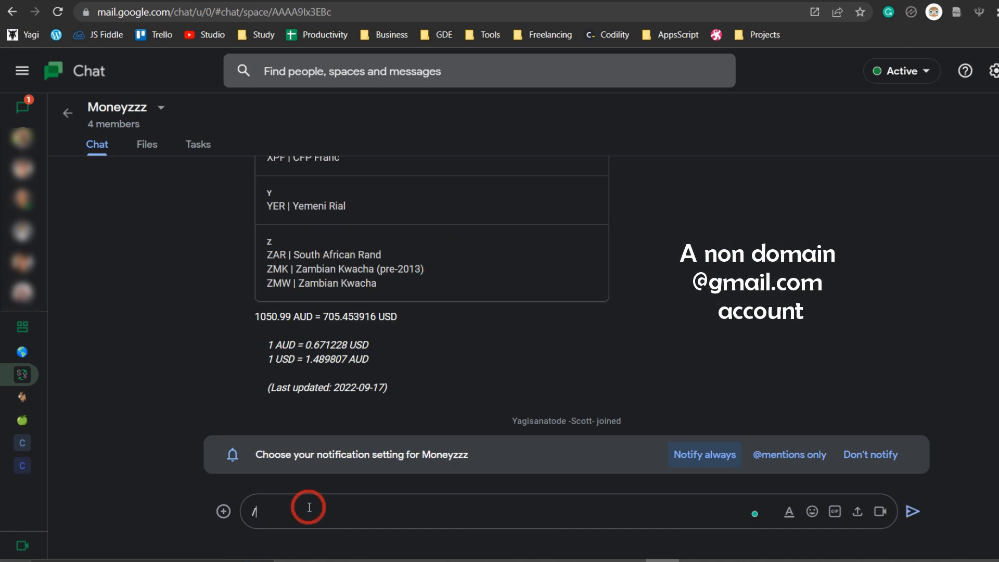
Type "I'm am an external user and can't access it." in the Moneyzzz message box
{"action": "type", "text": "xe <<"}
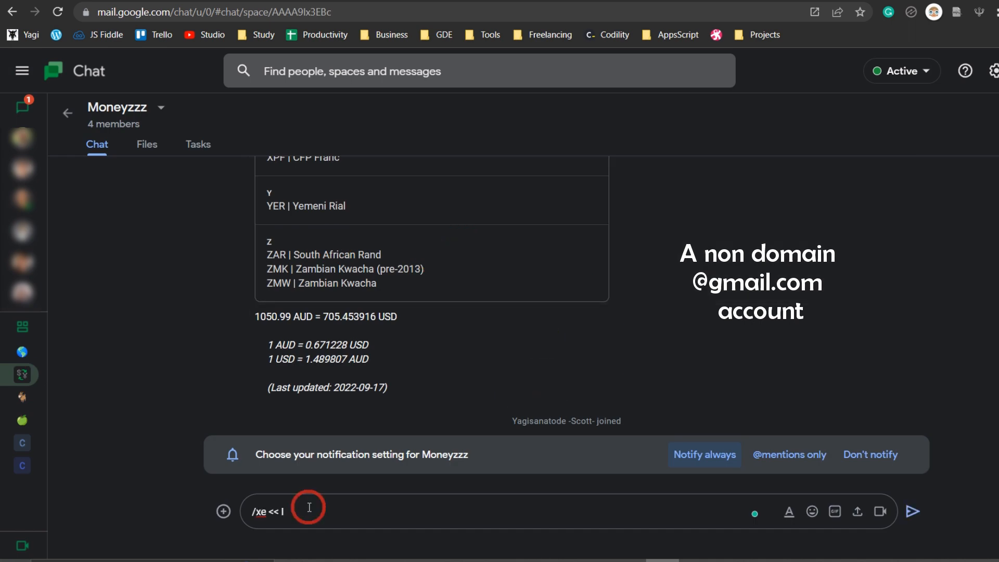
{"action": "type", "text": "I'm am an external user a"}
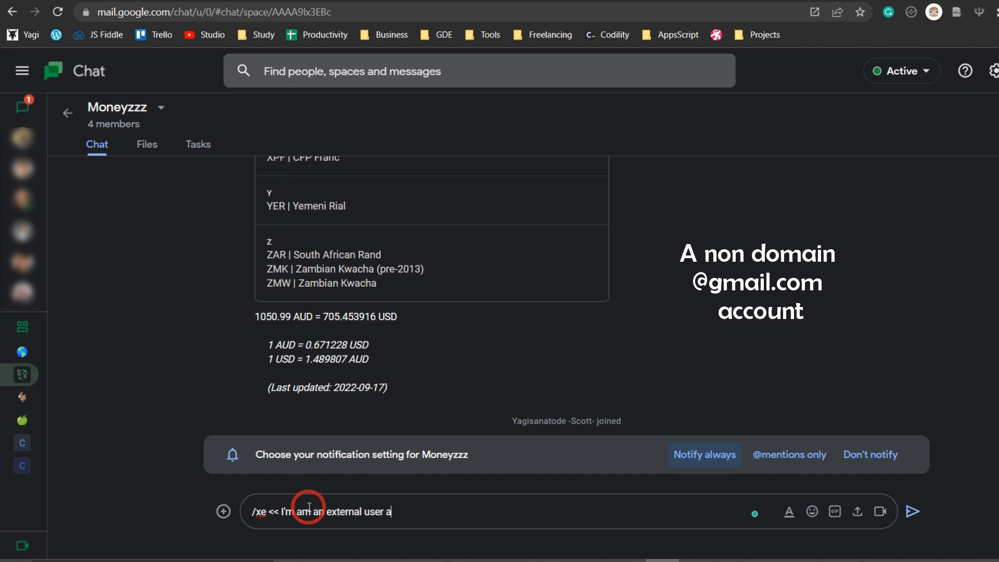
{"action": "type", "text": "nd can't access it."}
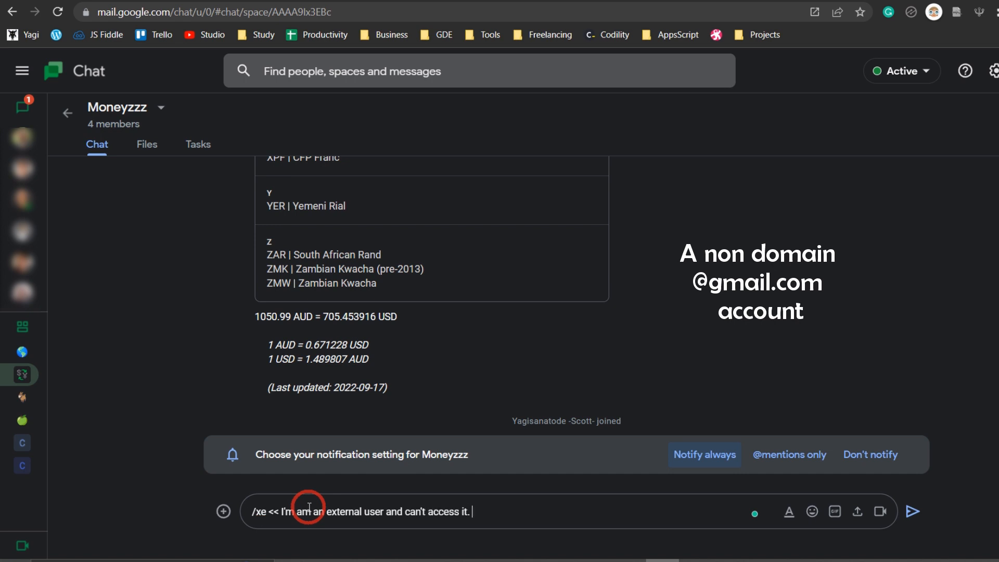